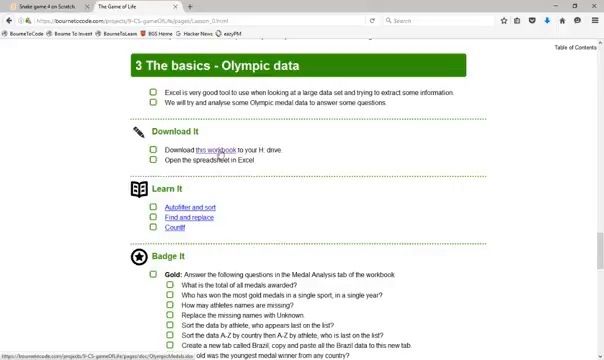
Save the tutorial page's linked Olympic data spreadsheet to the computer via Save Link As
{"action": "right_click", "coordinate": [188, 144]}
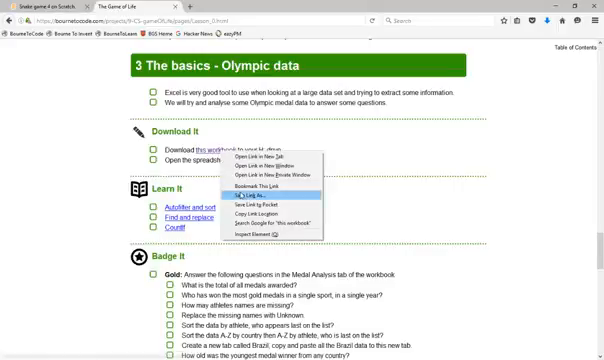
{"action": "left_click", "coordinate": [252, 192]}
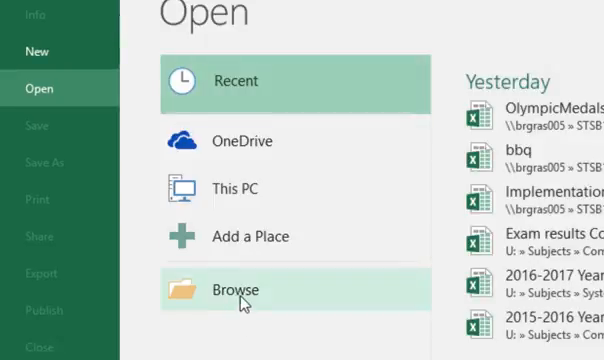
Browse into the Computer Science folder to open the OlympicMedals workbook
{"action": "left_click", "coordinate": [234, 288]}
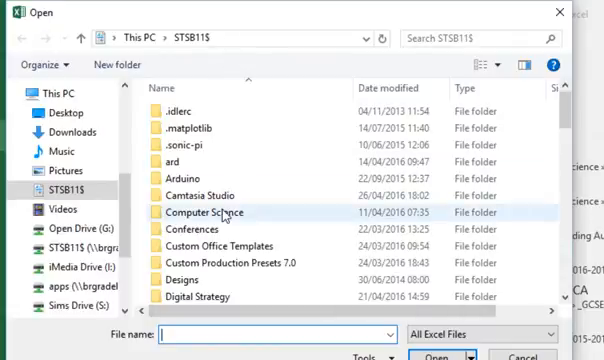
{"action": "double_click", "coordinate": [204, 212]}
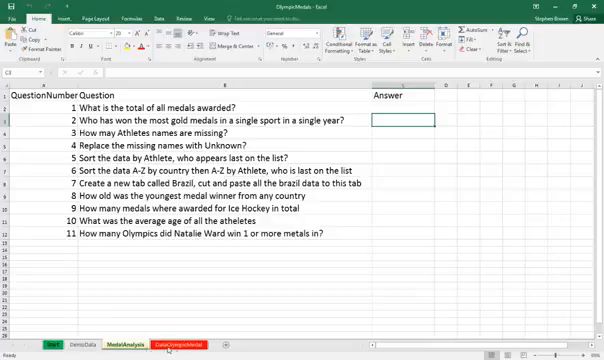
Switch to the athlete medals data sheet from the questions sheet
{"action": "left_click", "coordinate": [52, 344]}
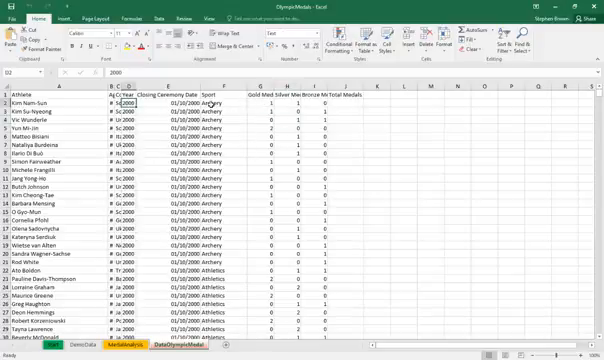
{"action": "left_click", "coordinate": [36, 104]}
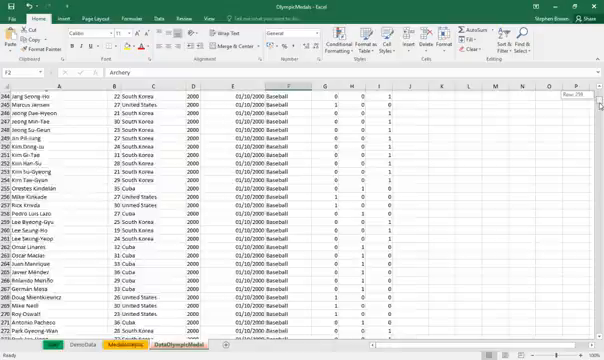
{"action": "scroll", "scroll_direction": "down", "scroll_amount": 3}
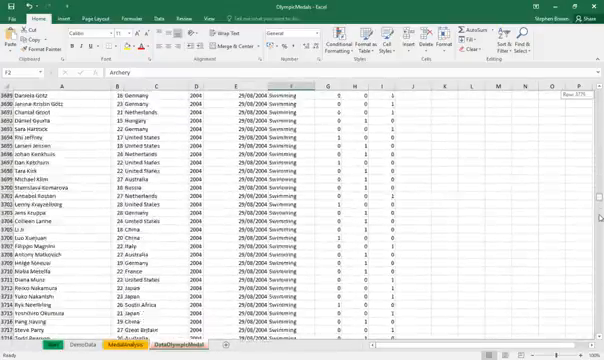
{"action": "scroll", "scroll_direction": "down", "scroll_amount": 3}
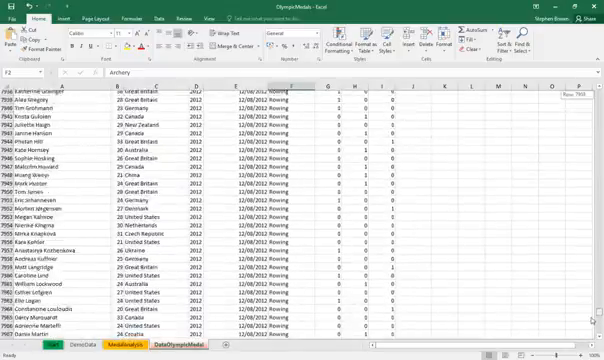
{"action": "scroll", "scroll_direction": "down", "scroll_amount": 3}
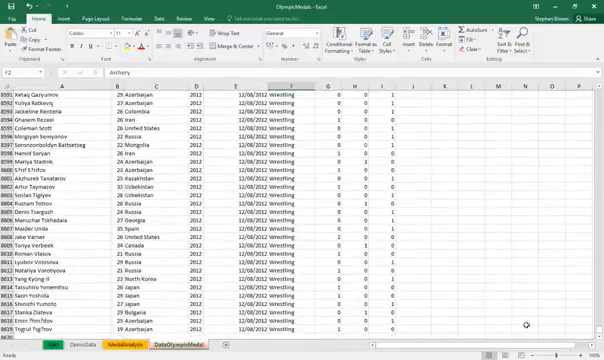
{"action": "scroll", "scroll_direction": "down", "scroll_amount": 3}
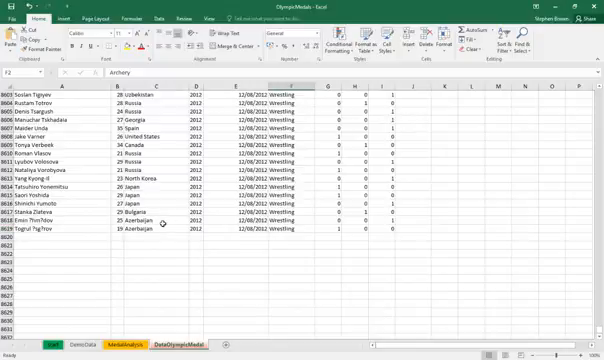
{"action": "left_click", "coordinate": [384, 232]}
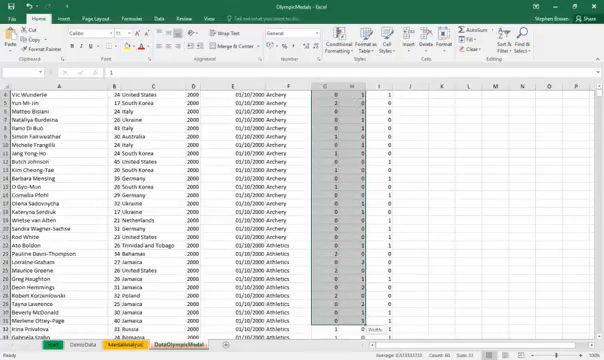
{"action": "scroll", "scroll_direction": "down", "scroll_amount": 3}
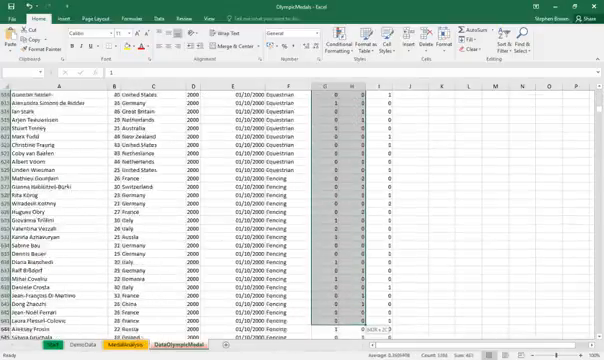
{"action": "scroll", "scroll_direction": "down", "scroll_amount": 3}
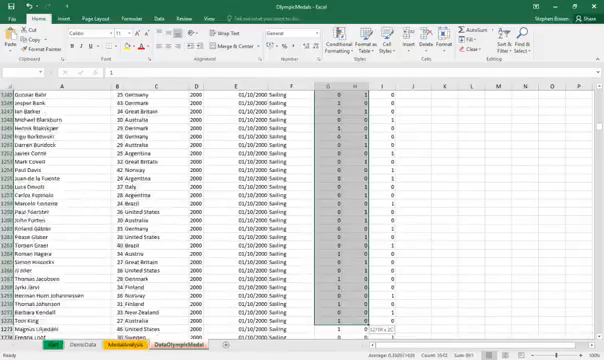
{"action": "scroll", "scroll_direction": "down", "scroll_amount": 3}
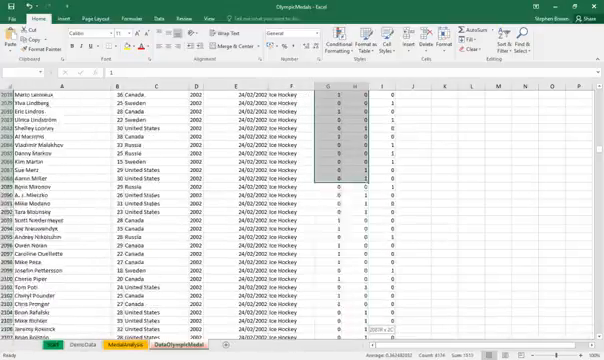
{"action": "scroll", "scroll_direction": "down", "scroll_amount": 3}
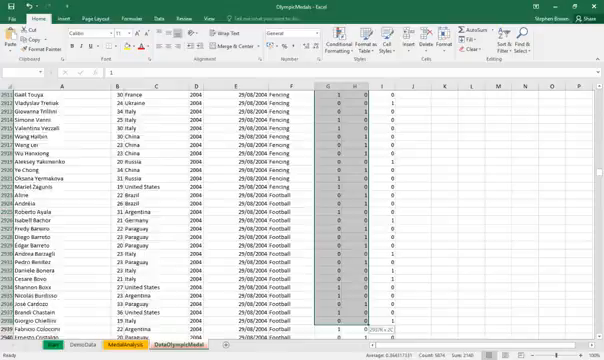
{"action": "scroll", "scroll_direction": "down", "scroll_amount": 3}
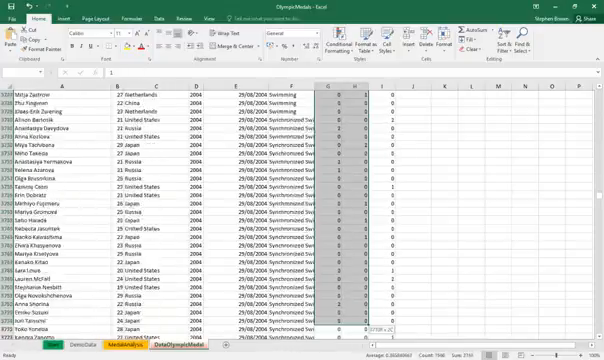
{"action": "scroll", "scroll_direction": "down", "scroll_amount": 3}
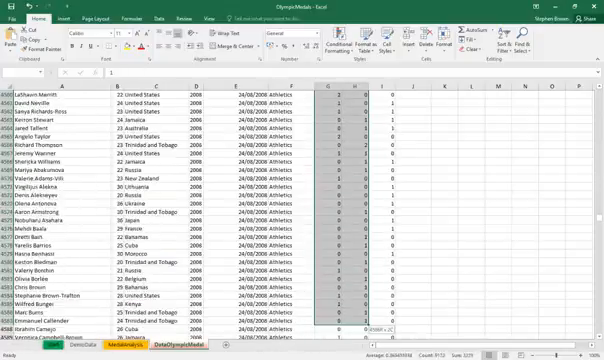
{"action": "scroll", "scroll_direction": "down", "scroll_amount": 3}
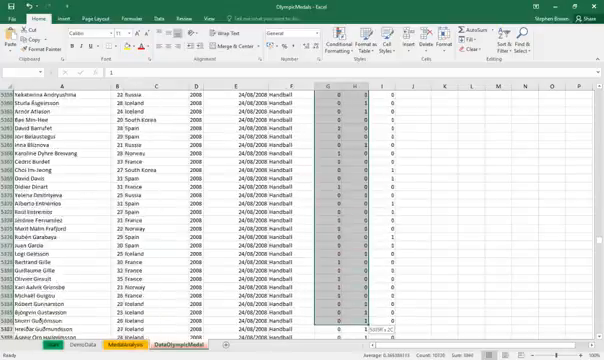
{"action": "scroll", "scroll_direction": "down", "scroll_amount": 3}
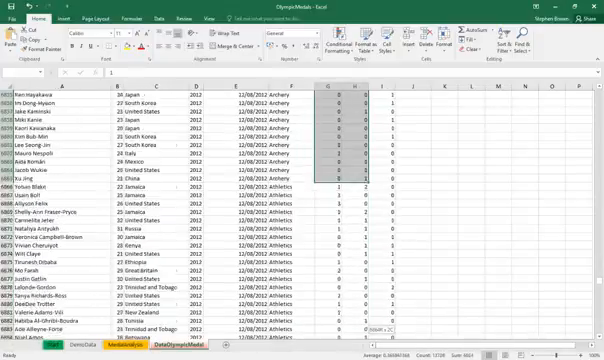
{"action": "scroll", "scroll_direction": "down", "scroll_amount": 3}
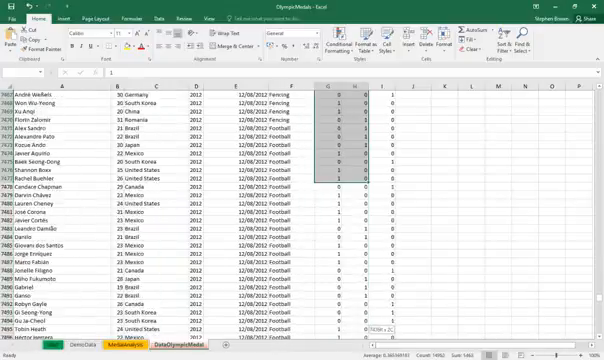
{"action": "scroll", "scroll_direction": "down", "scroll_amount": 3}
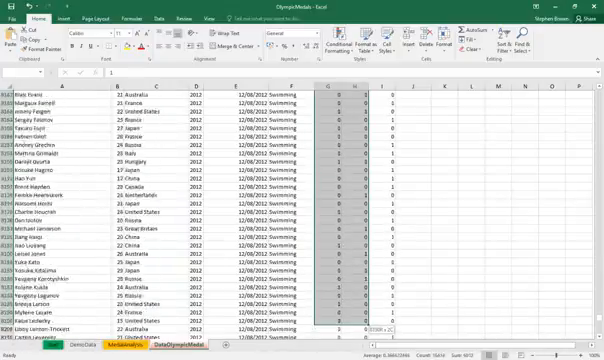
{"action": "scroll", "scroll_direction": "down", "scroll_amount": 3}
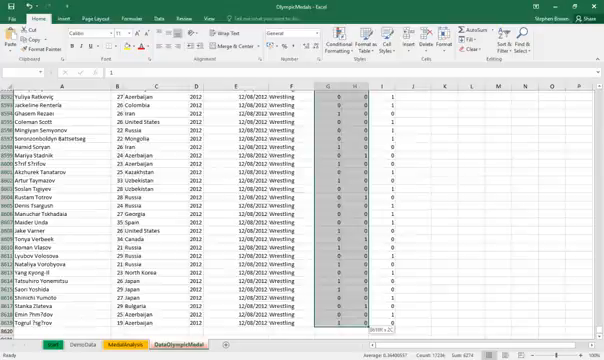
{"action": "scroll", "scroll_direction": "down", "scroll_amount": 3}
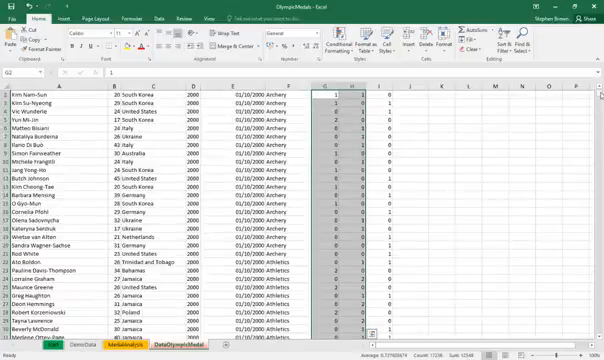
{"action": "scroll", "scroll_direction": "down", "scroll_amount": 3}
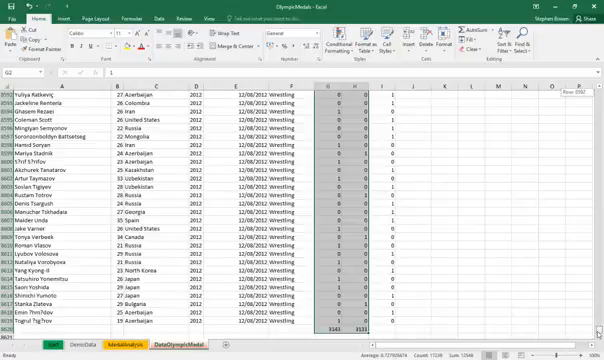
{"action": "scroll", "scroll_direction": "down", "scroll_amount": 3}
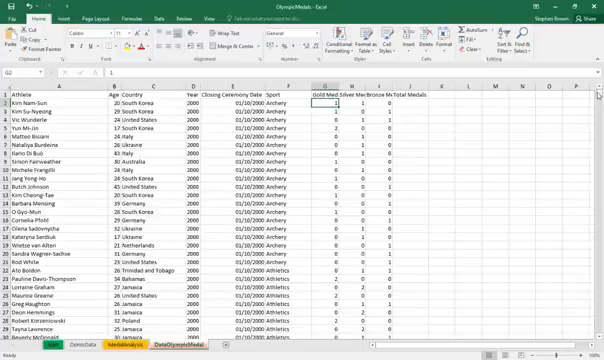
Add a =SUM( formula over the medals column from G2 beneath the data as its Total
{"action": "scroll", "scroll_direction": "down", "scroll_amount": 3}
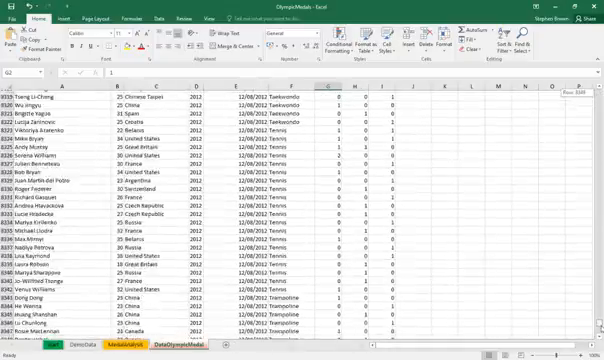
{"action": "scroll", "scroll_direction": "down", "scroll_amount": 3}
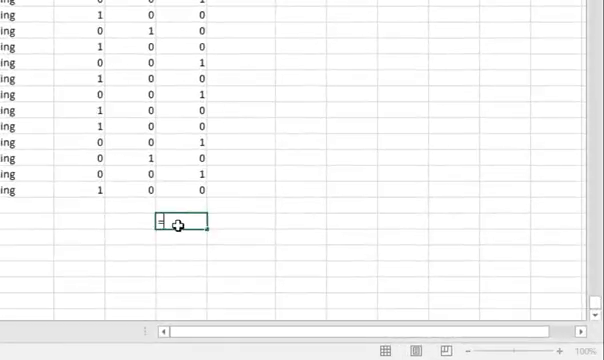
{"action": "type", "text": "=sum("}
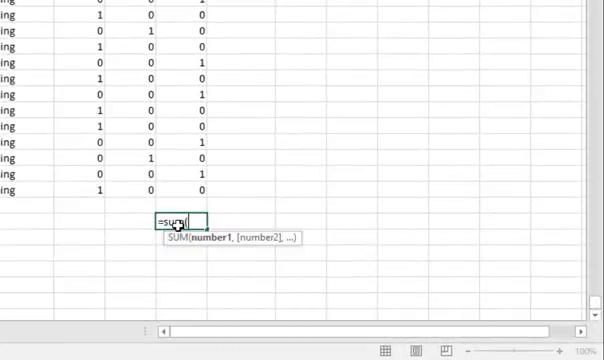
{"action": "type", "text": "(g2"}
{"action": "left_click", "coordinate": [130, 220]}
{"action": "type", "text": "Total:"}
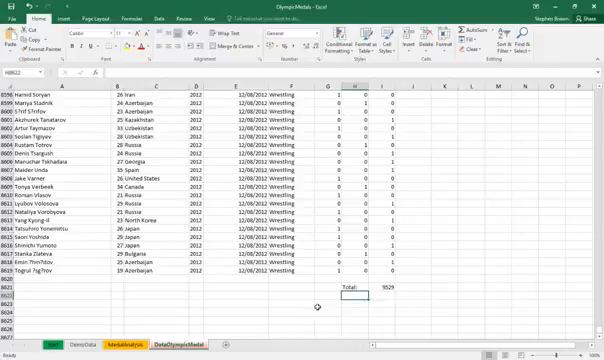
{"action": "left_click", "coordinate": [378, 288]}
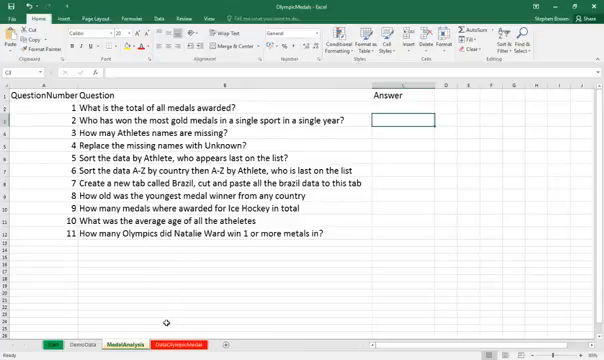
{"action": "mouse_move", "coordinate": [196, 278]}
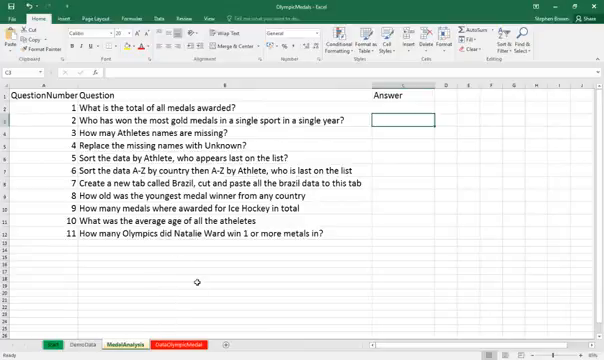
Return to the medals data sheet so AutoFilter dropdowns can go on its headers
{"action": "left_click", "coordinate": [168, 346]}
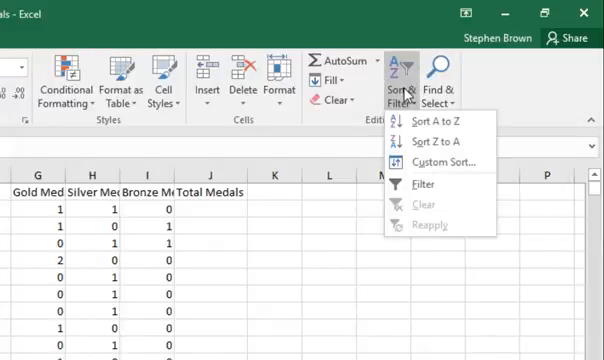
{"action": "mouse_move", "coordinate": [416, 184]}
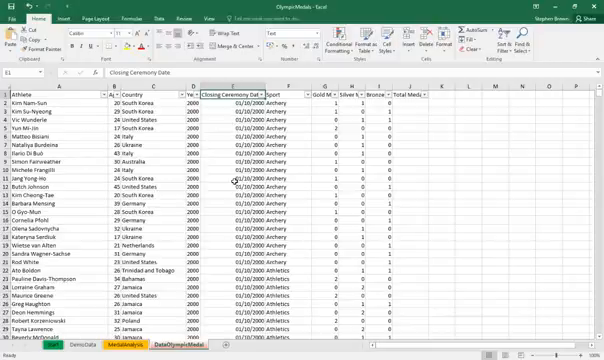
{"action": "mouse_move", "coordinate": [234, 180]}
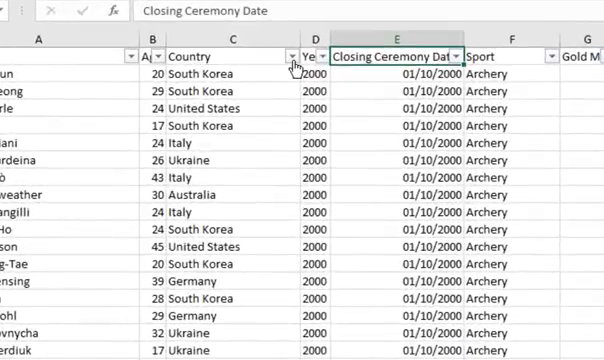
Filter the Country column so only Brazil's rows remain
{"action": "left_click", "coordinate": [292, 56]}
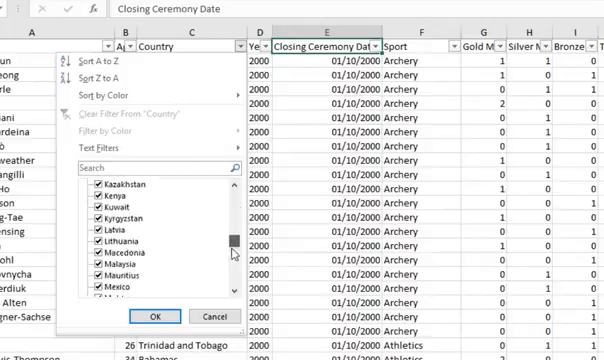
{"action": "scroll", "scroll_direction": "up", "scroll_amount": 3}
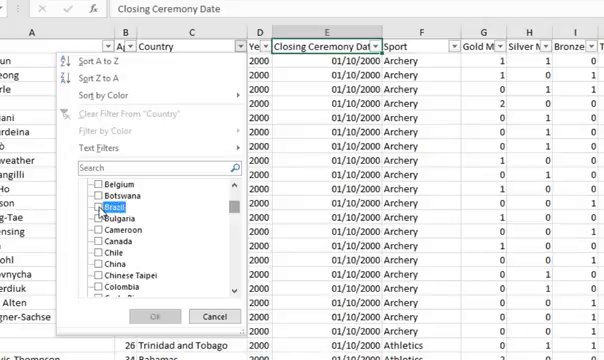
{"action": "left_click", "coordinate": [100, 204]}
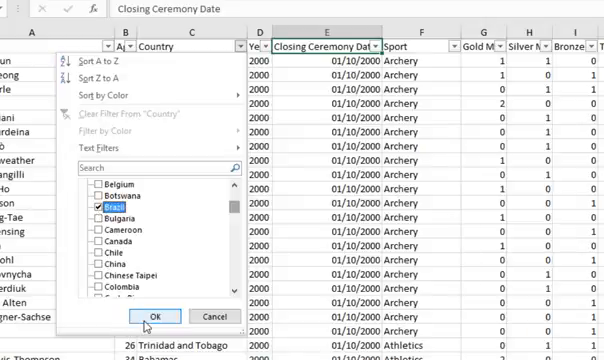
{"action": "left_click", "coordinate": [144, 314]}
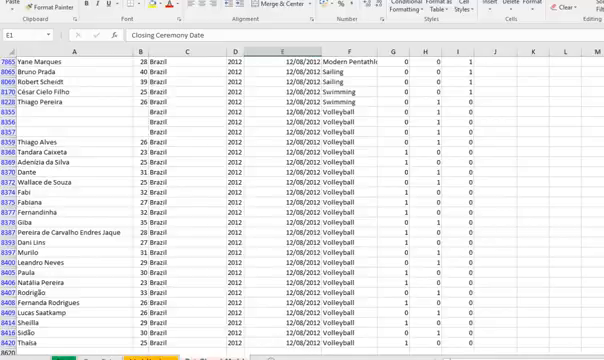
Narrow the Brazil rows to year 2004 and sport Football using the Year and Sport filters
{"action": "left_click", "coordinate": [228, 216]}
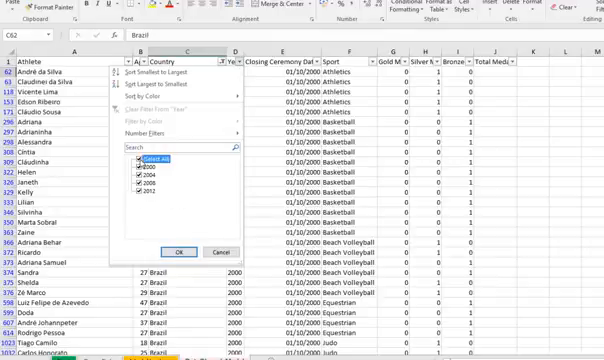
{"action": "left_click", "coordinate": [132, 156]}
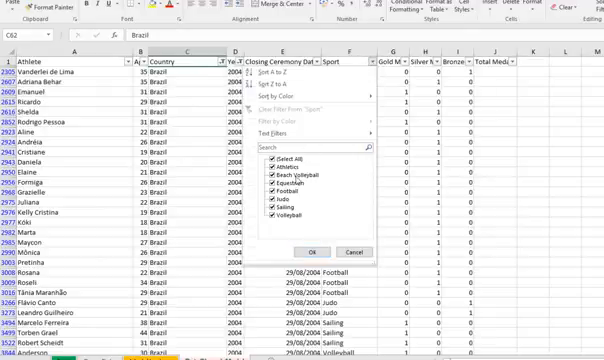
{"action": "left_click", "coordinate": [268, 156]}
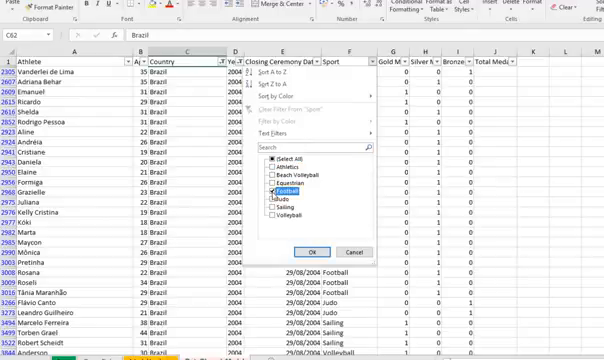
{"action": "left_click", "coordinate": [280, 252]}
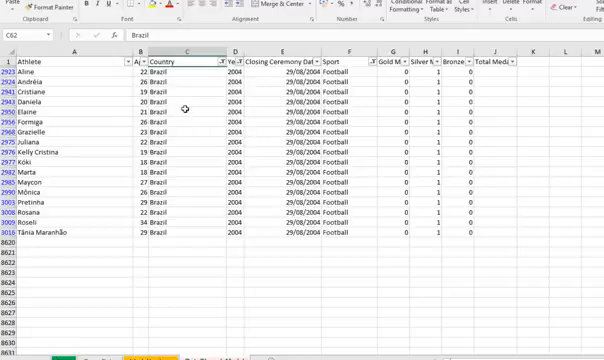
{"action": "mouse_move", "coordinate": [184, 108]}
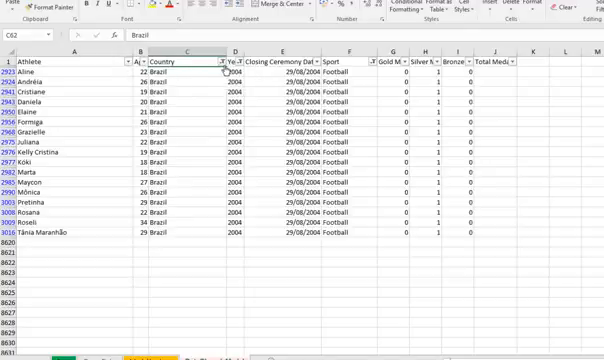
{"action": "mouse_move", "coordinate": [220, 72]}
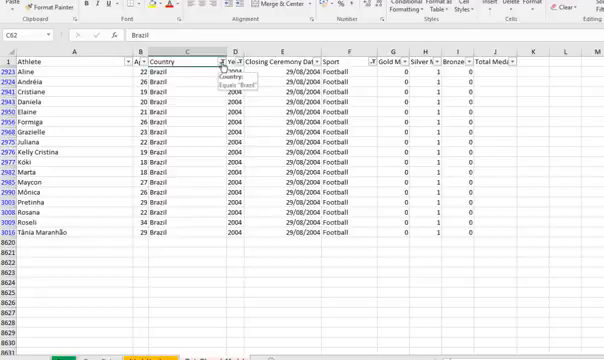
Clear the Country filter so every country, year and sport is listed again
{"action": "left_click", "coordinate": [208, 60]}
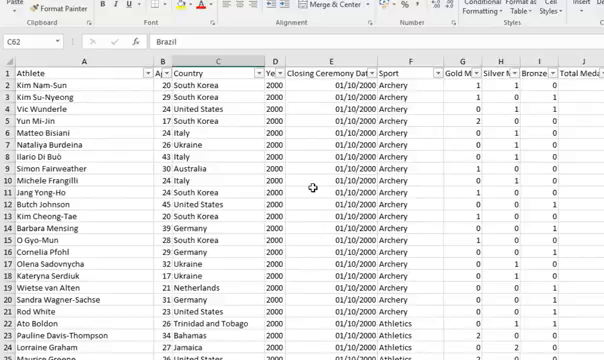
{"action": "mouse_move", "coordinate": [316, 184]}
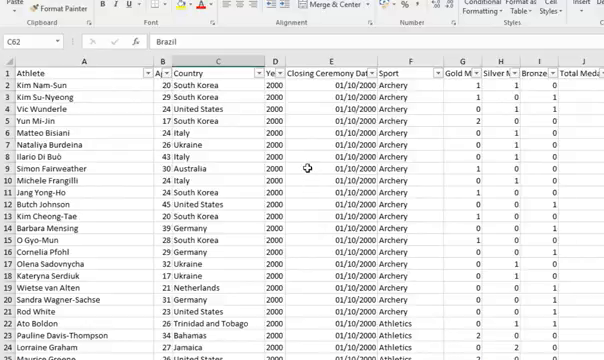
{"action": "mouse_move", "coordinate": [308, 168]}
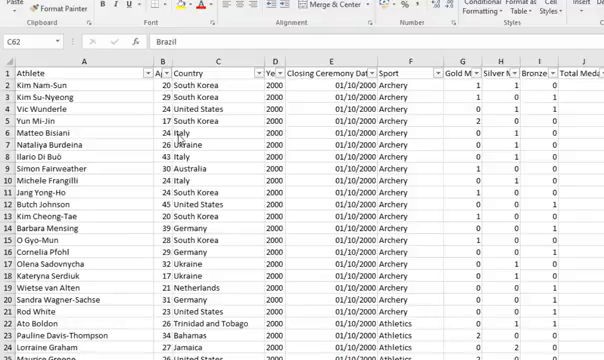
{"action": "mouse_move", "coordinate": [240, 180]}
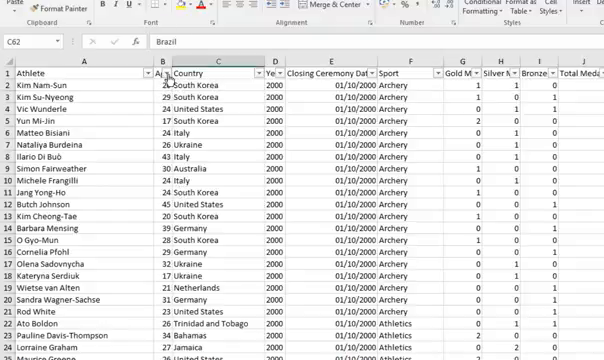
Sort the Age column largest to smallest and check the 61-year-old at the top
{"action": "left_click", "coordinate": [158, 72]}
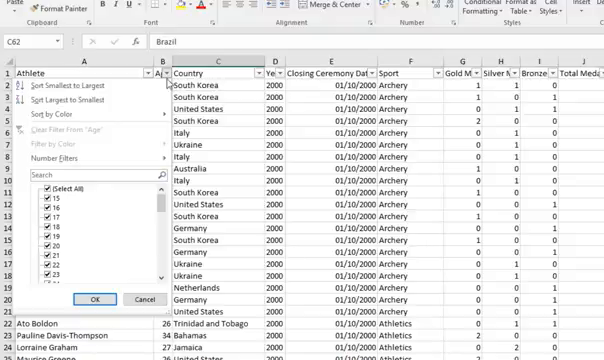
{"action": "mouse_move", "coordinate": [70, 76]}
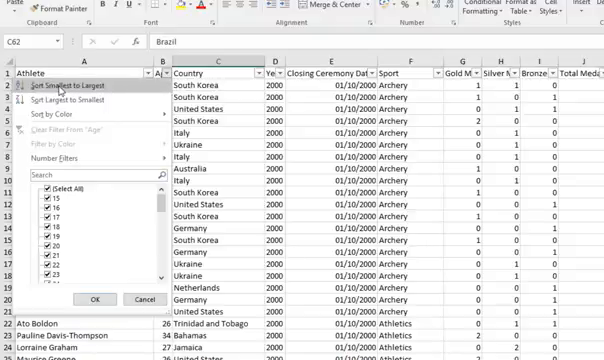
{"action": "mouse_move", "coordinate": [64, 100]}
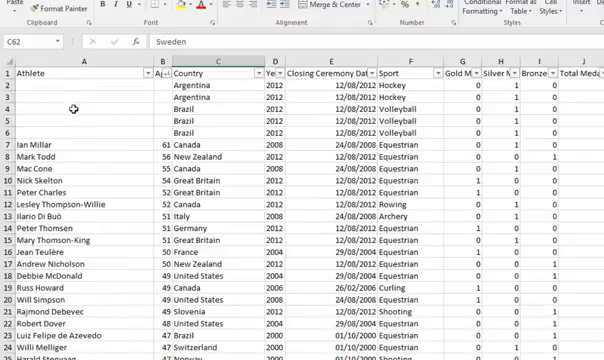
{"action": "mouse_move", "coordinate": [204, 186]}
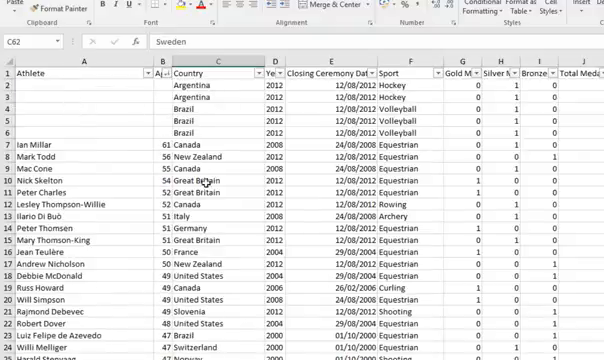
{"action": "mouse_move", "coordinate": [92, 144]}
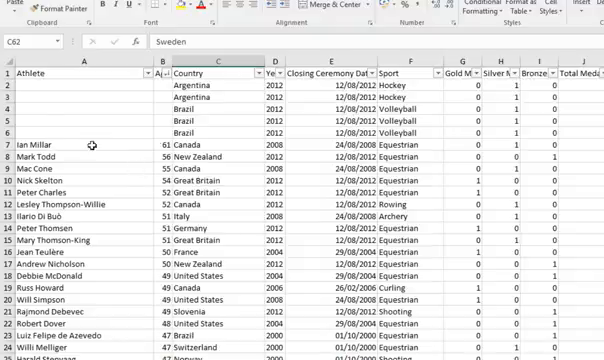
{"action": "mouse_move", "coordinate": [200, 146]}
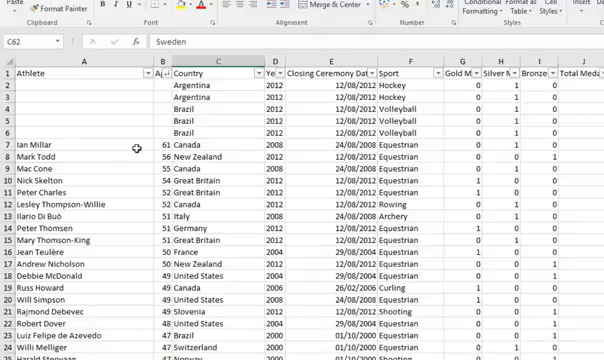
{"action": "left_click", "coordinate": [152, 148]}
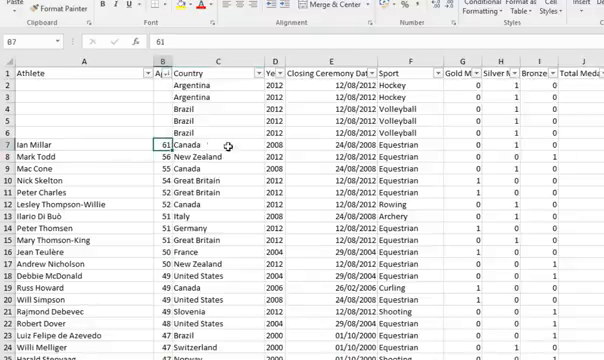
{"action": "mouse_move", "coordinate": [408, 146]}
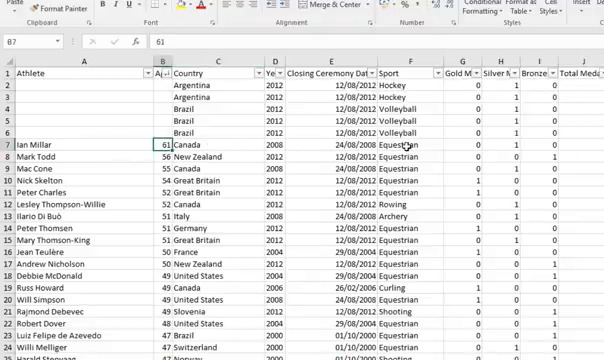
{"action": "mouse_move", "coordinate": [230, 168]}
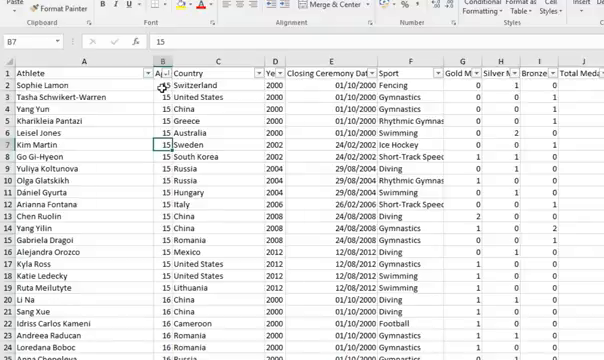
Re-sort the Age column smallest to largest, putting the youngest athletes first
{"action": "left_click", "coordinate": [162, 82]}
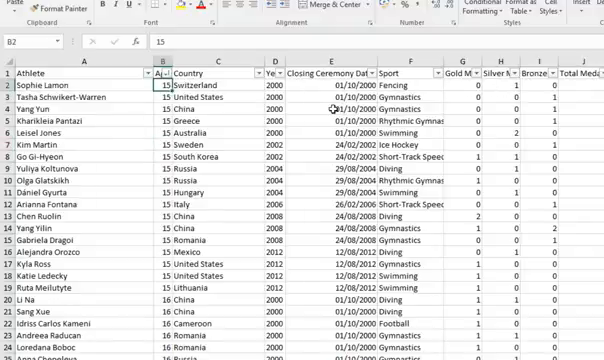
{"action": "mouse_move", "coordinate": [156, 90]}
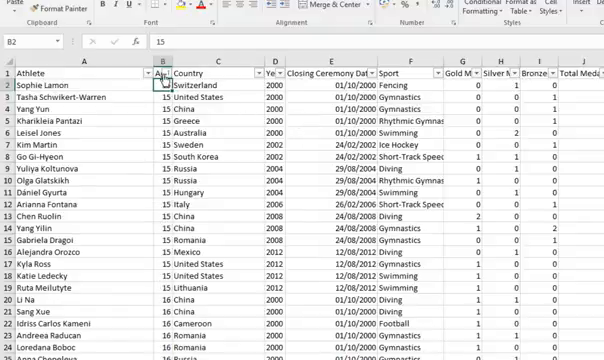
{"action": "left_click", "coordinate": [162, 72]}
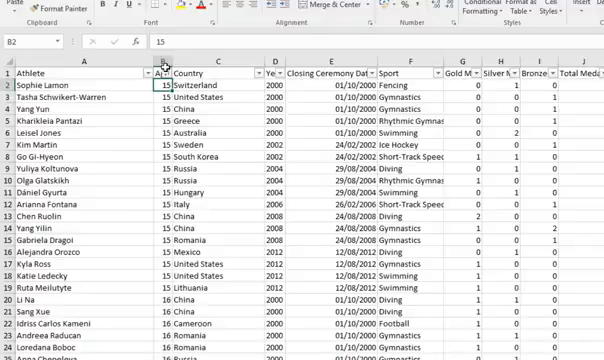
{"action": "mouse_move", "coordinate": [258, 106]}
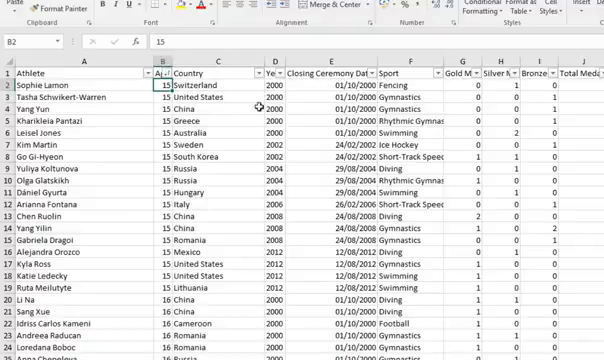